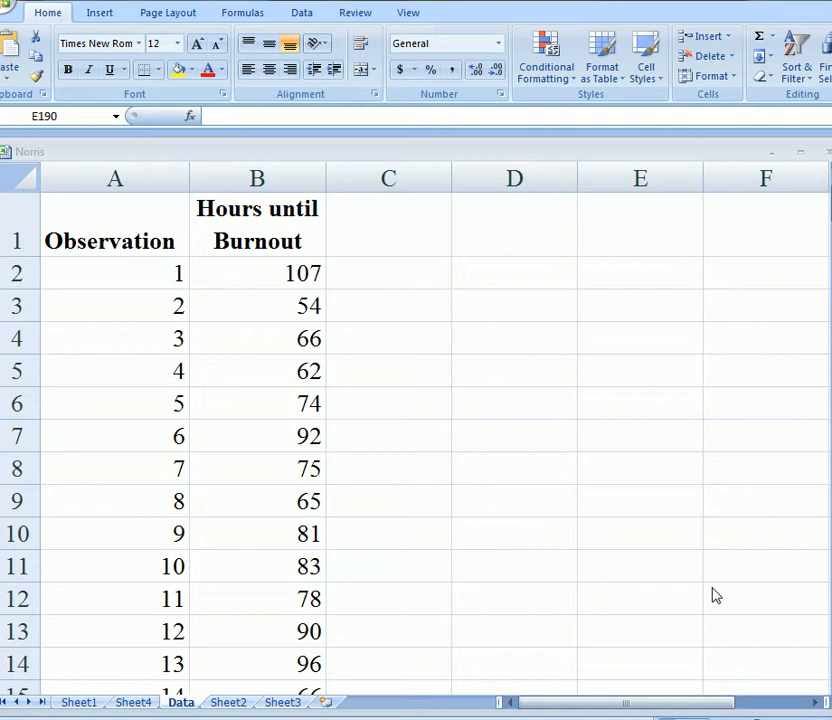
mouse_move(755, 588)
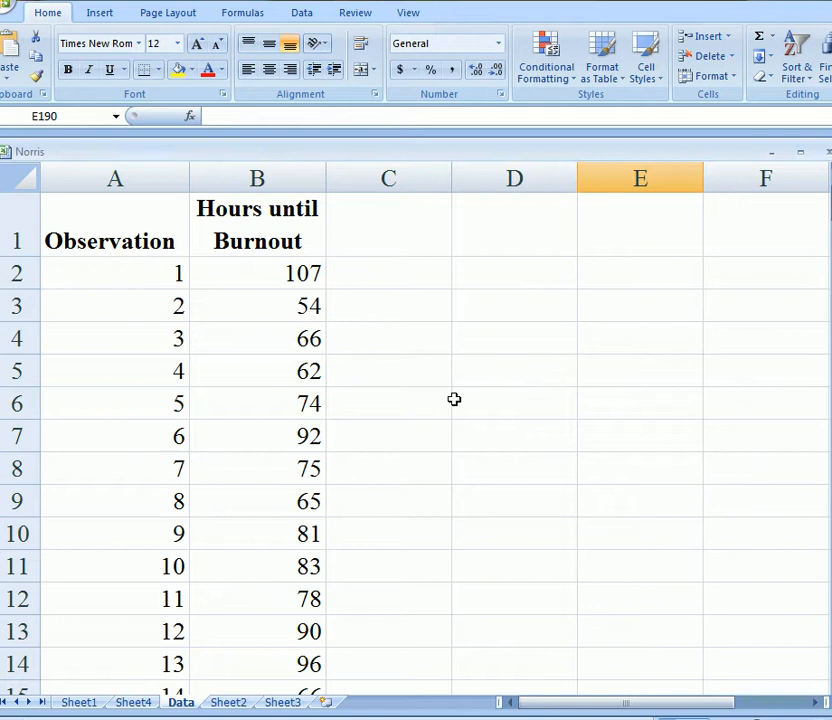
mouse_move(438, 389)
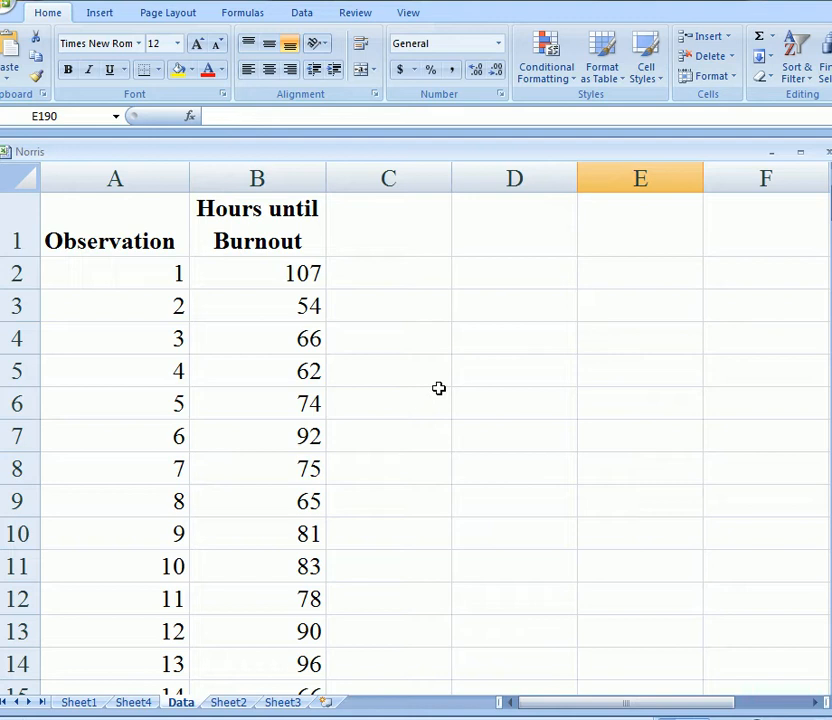
mouse_move(308, 305)
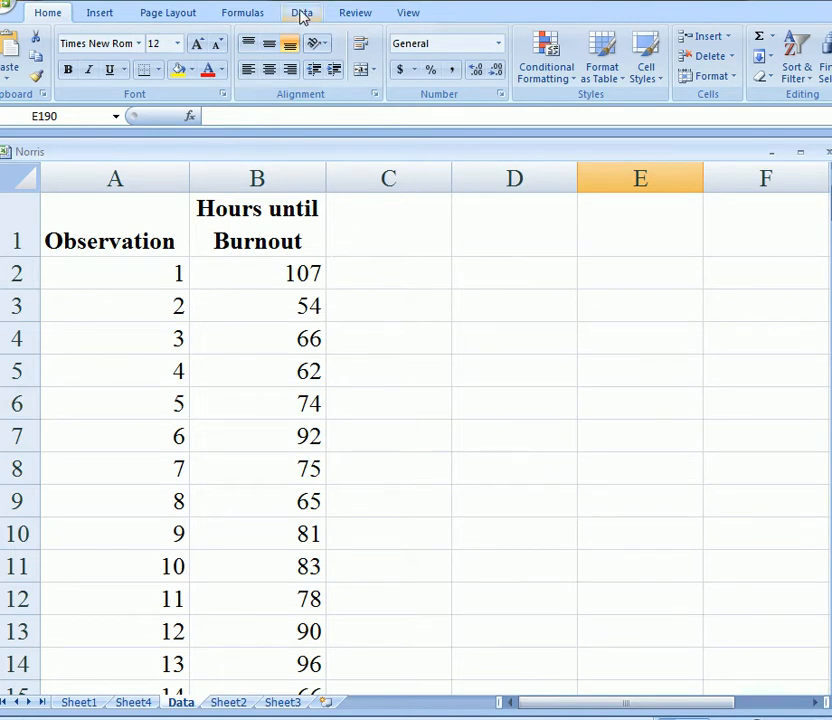
Open Data Analysis from the Data tab and pick Descriptive Statistics.
left_click(301, 12)
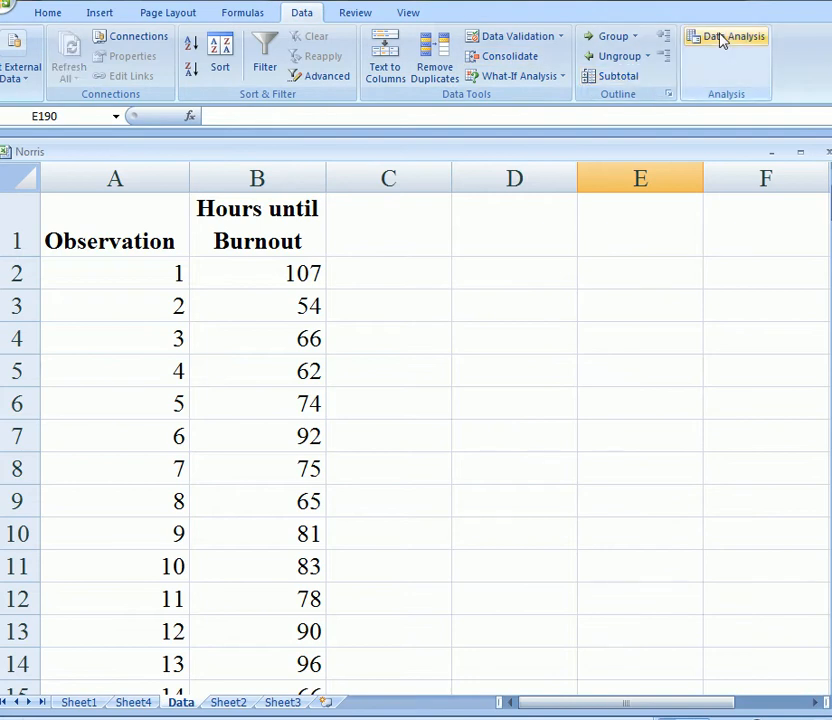
left_click(733, 37)
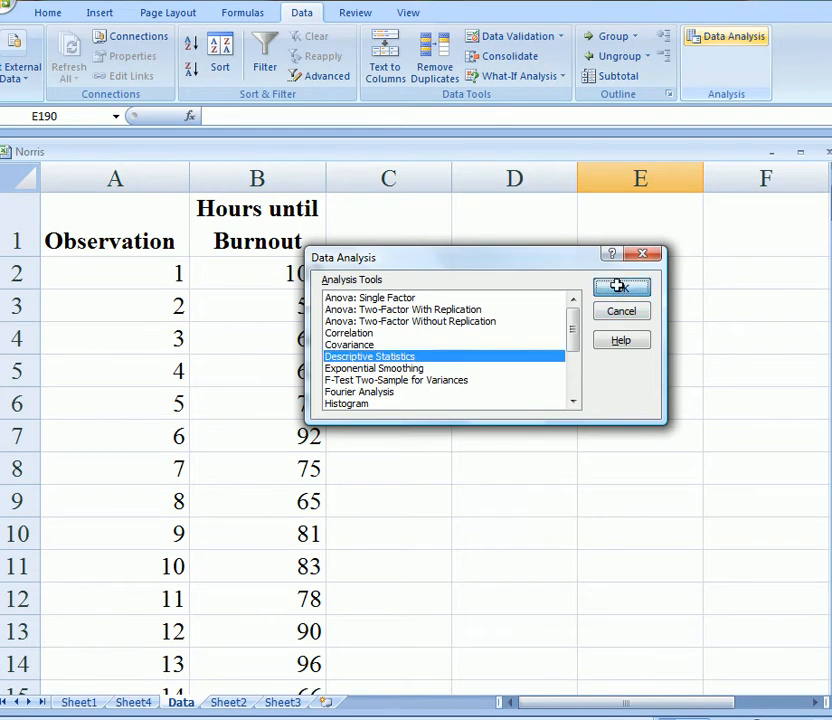
Run Descriptive Statistics on B1:B201 with labels and summary statistics, output to a new sheet.
left_click(620, 287)
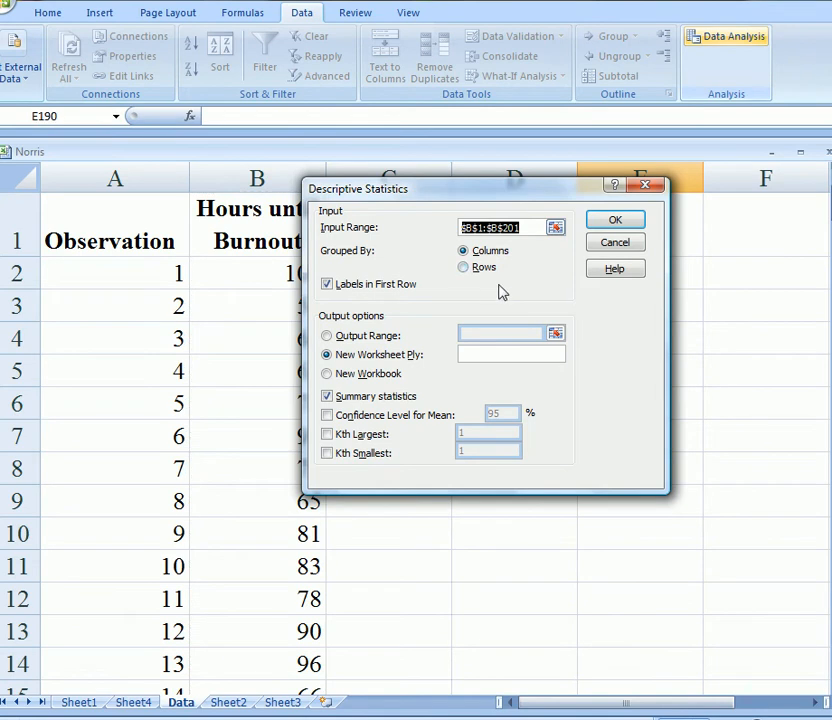
type("b1:b")
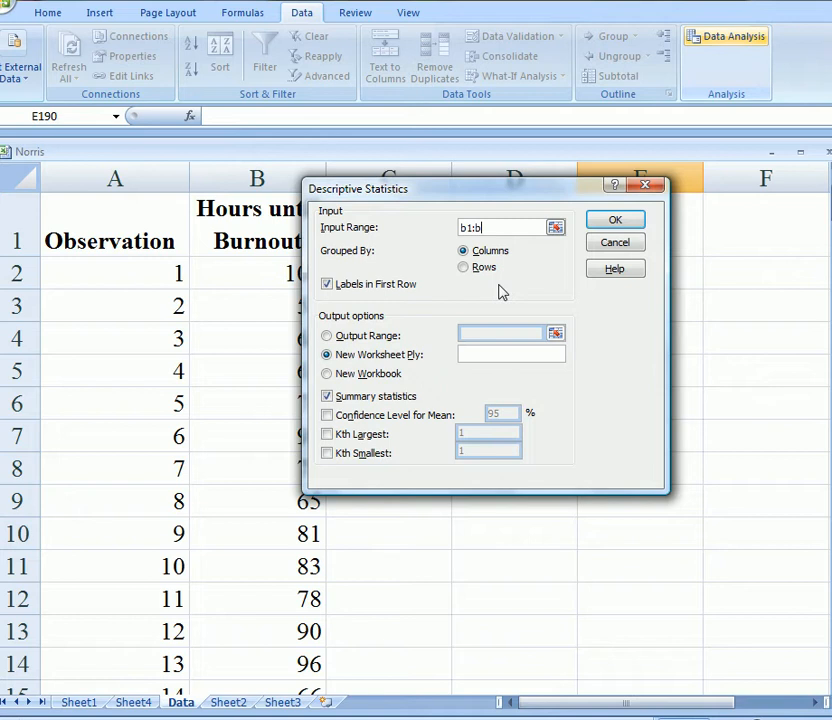
type("201")
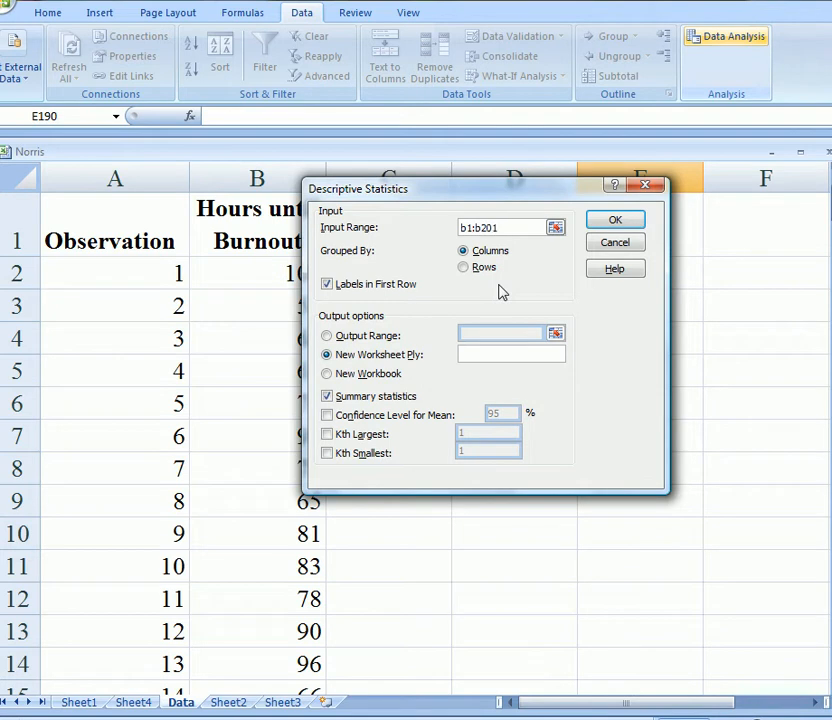
left_click(500, 227)
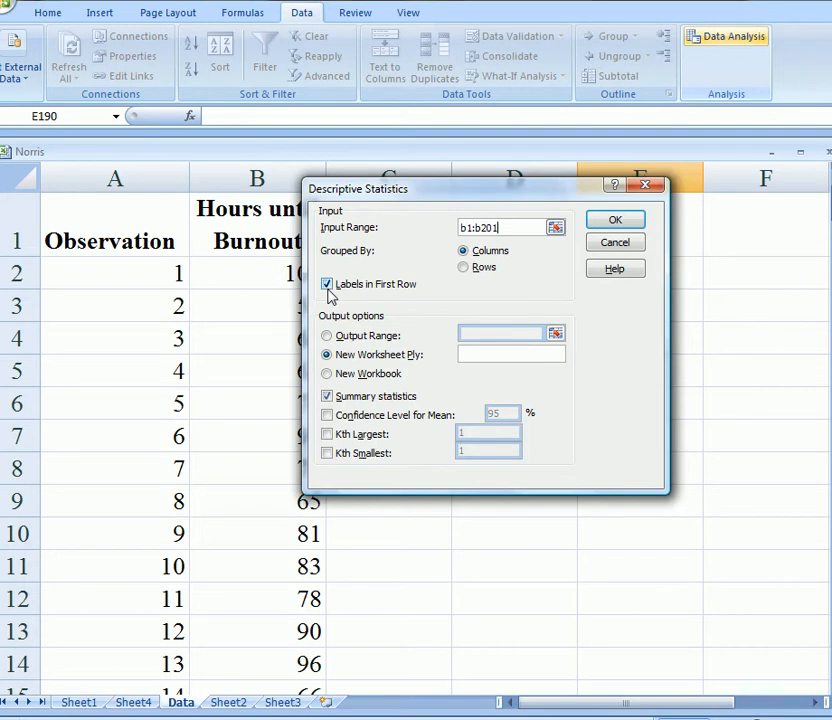
mouse_move(337, 305)
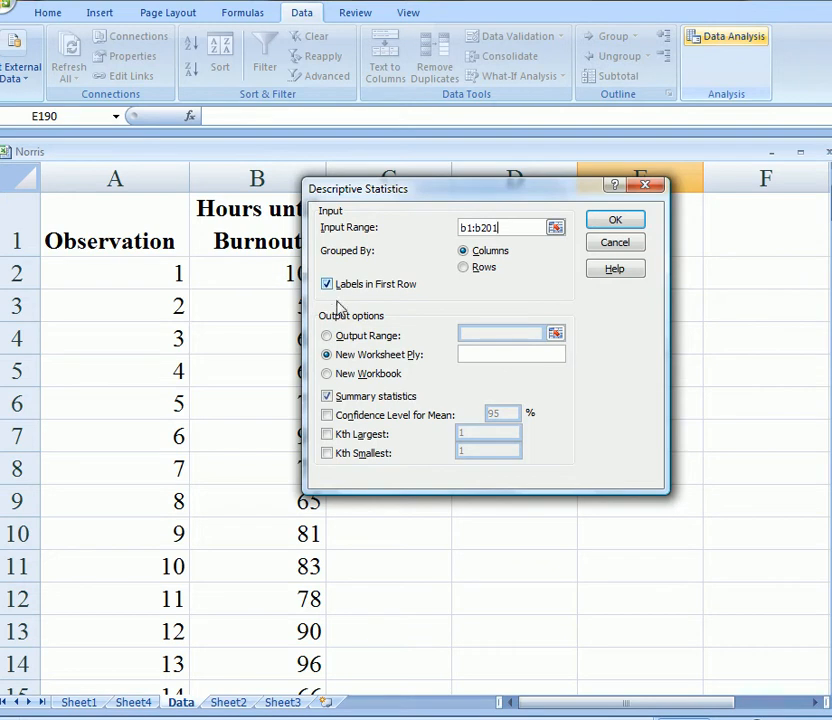
left_click(326, 355)
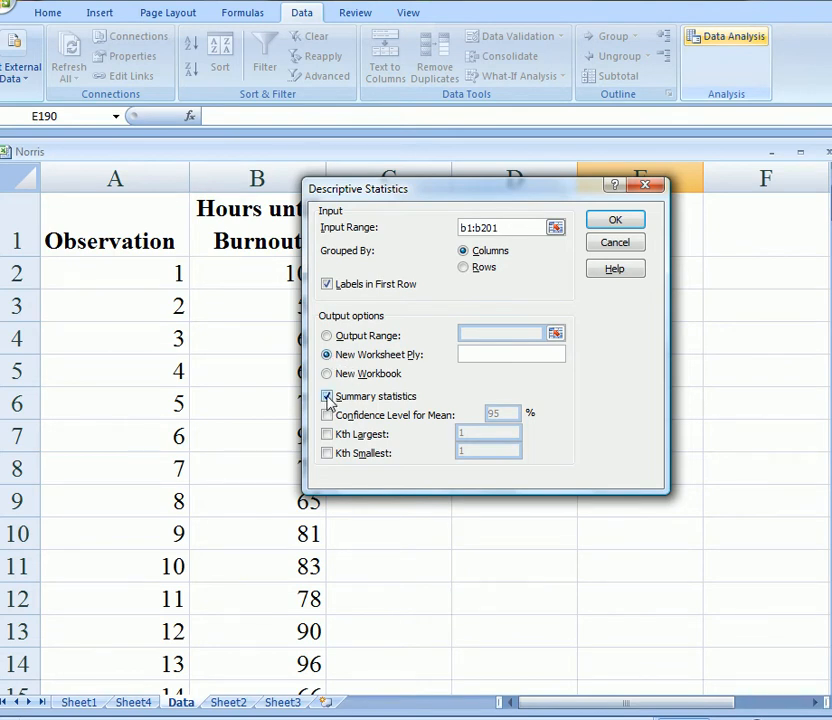
left_click(327, 396)
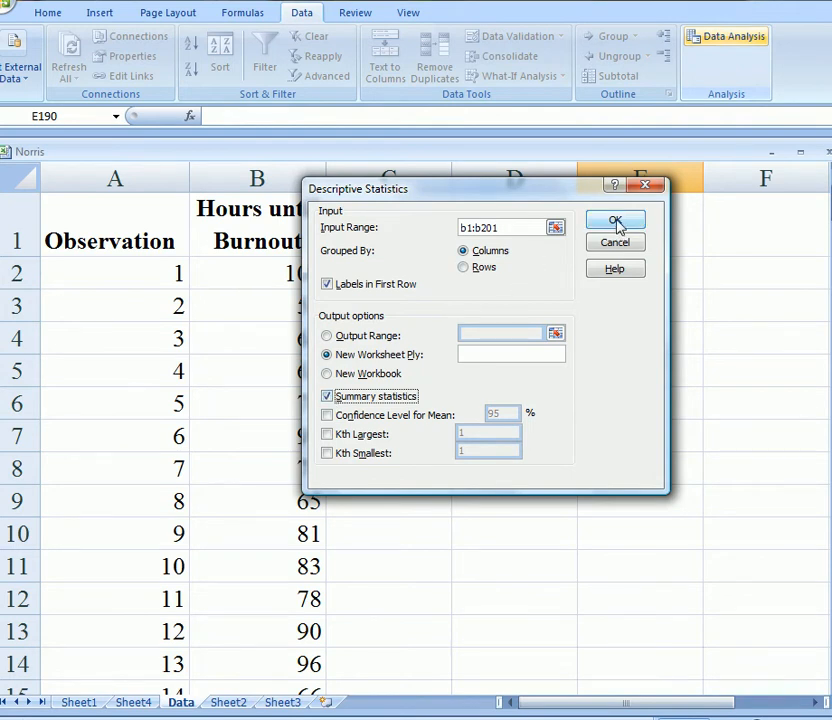
left_click(615, 221)
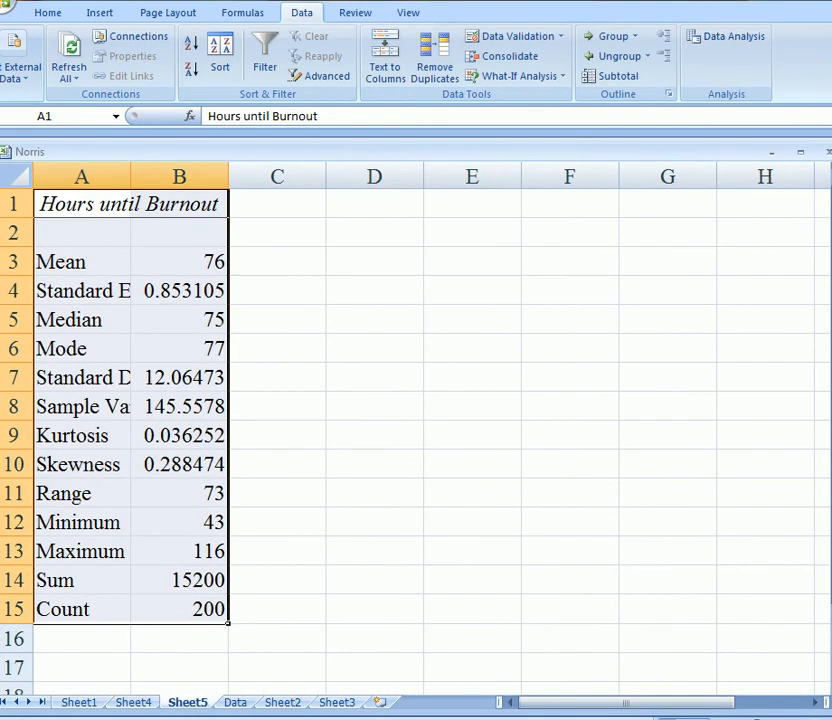
Widen column A and fill the Skewness row (0.288474) yellow.
left_click_drag(229, 176, 200, 176)
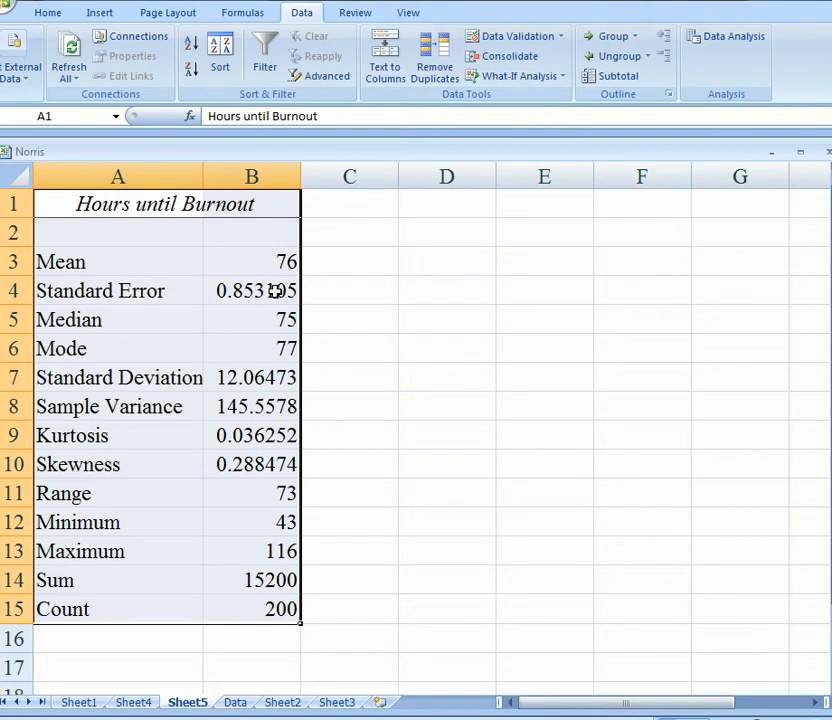
mouse_move(270, 320)
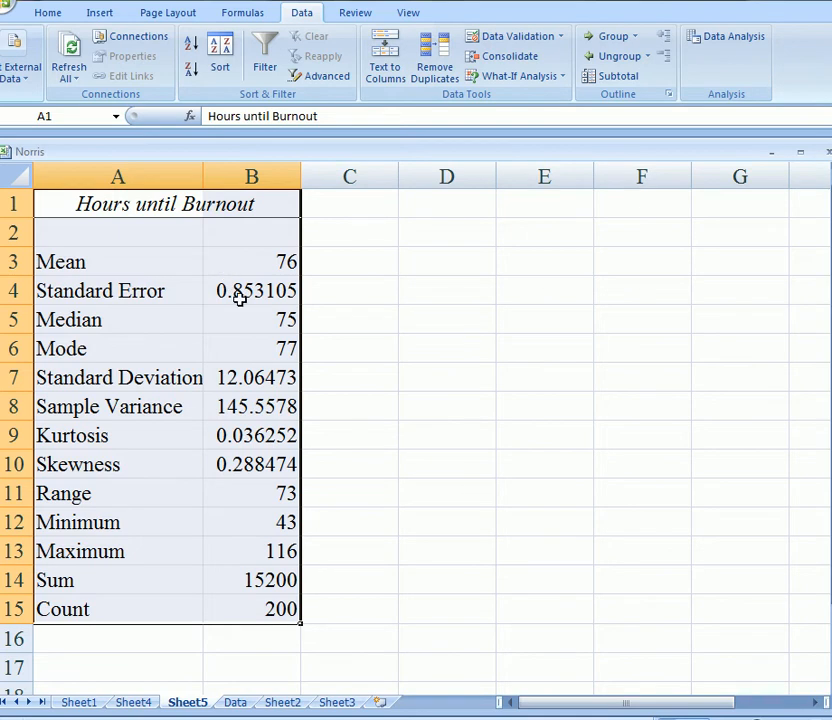
mouse_move(252, 348)
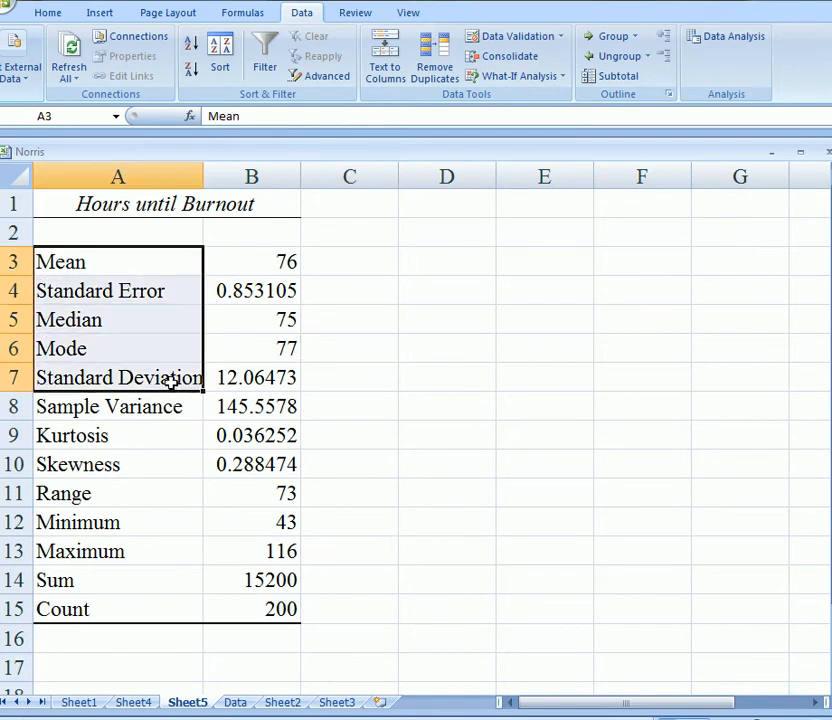
left_click(349, 406)
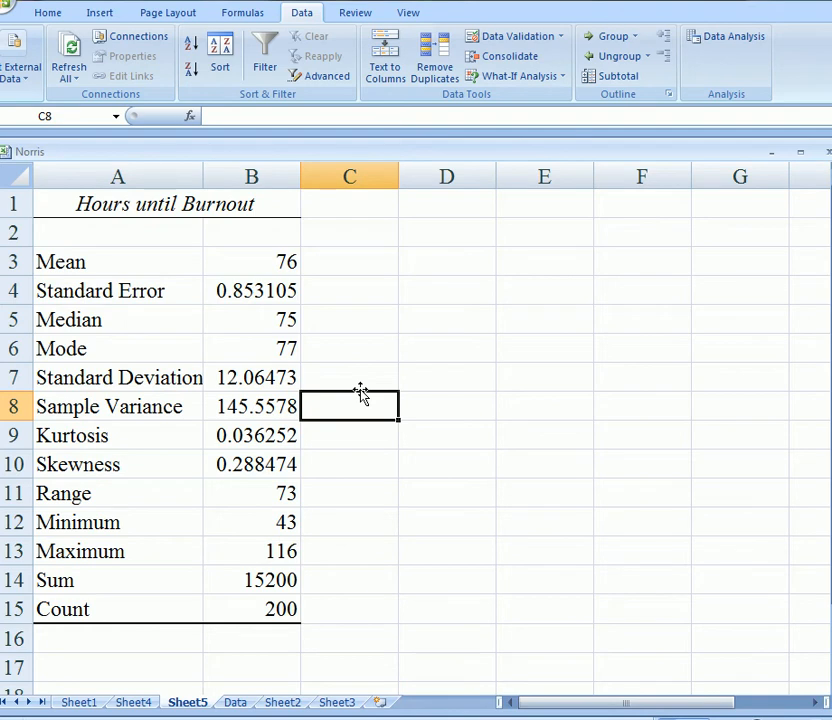
mouse_move(90, 465)
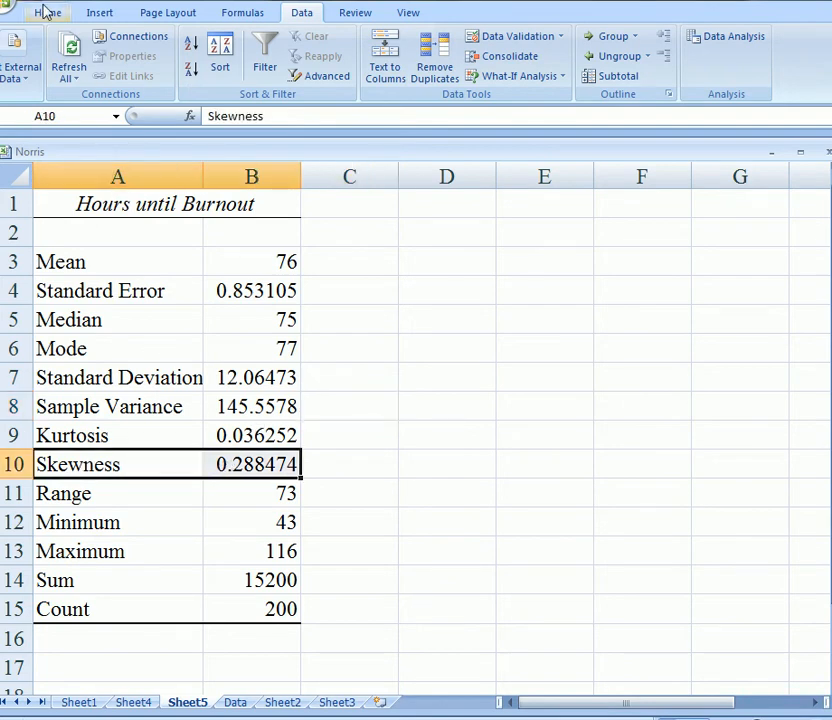
left_click(47, 12)
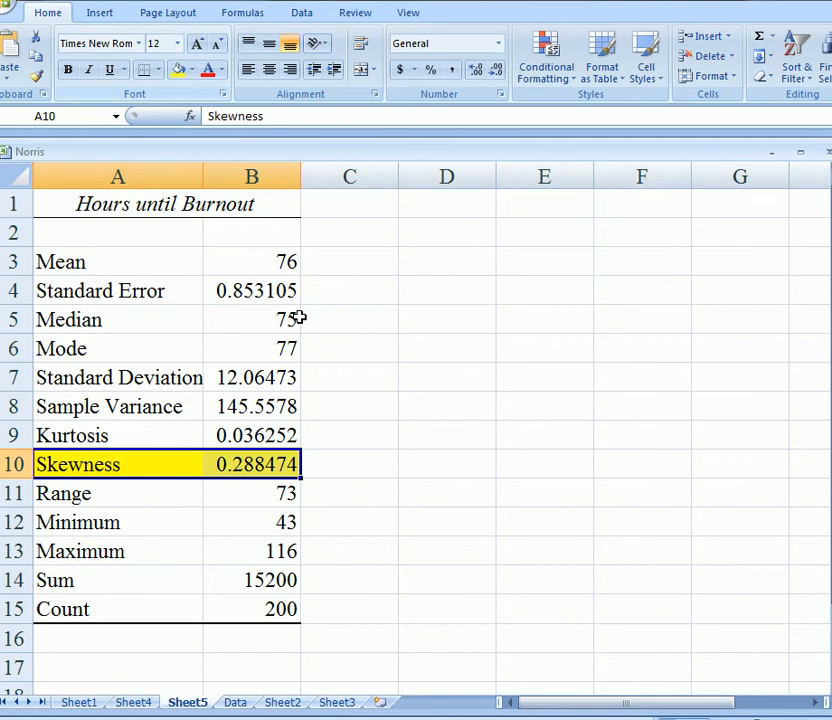
mouse_move(348, 471)
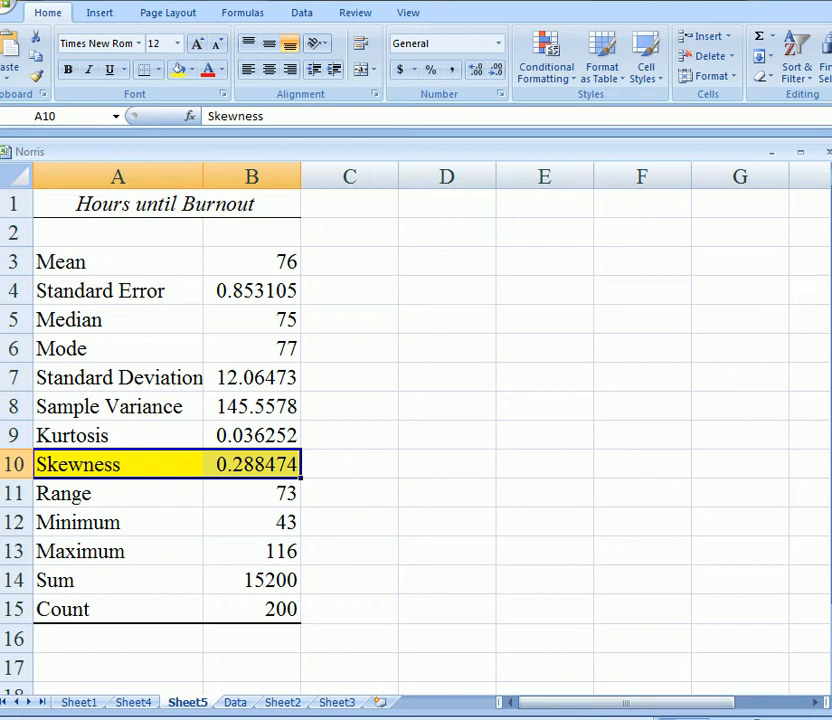
Go to Sheet1, which holds the burnout-hours pivot table and histogram chart.
left_click(282, 701)
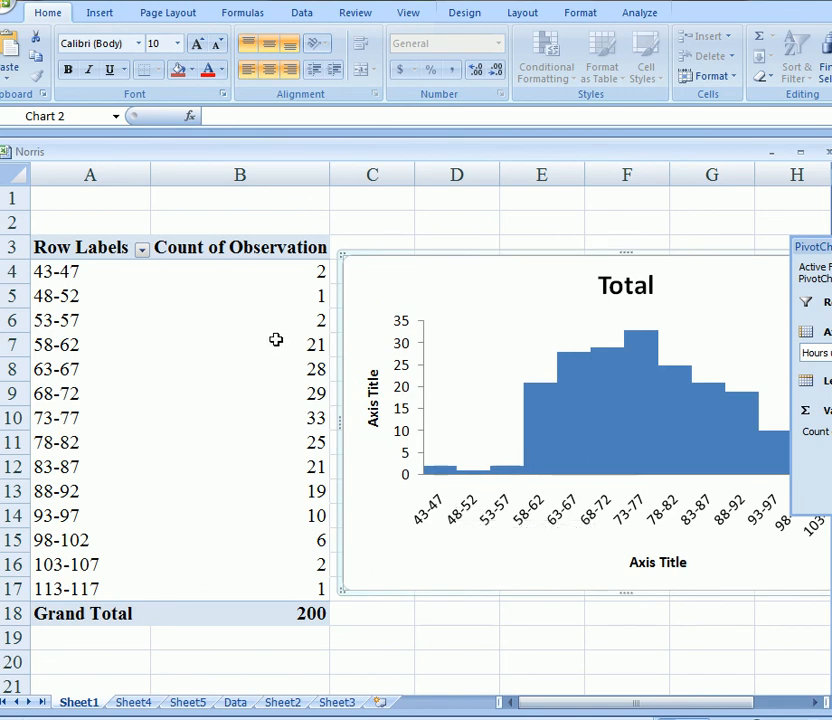
mouse_move(595, 378)
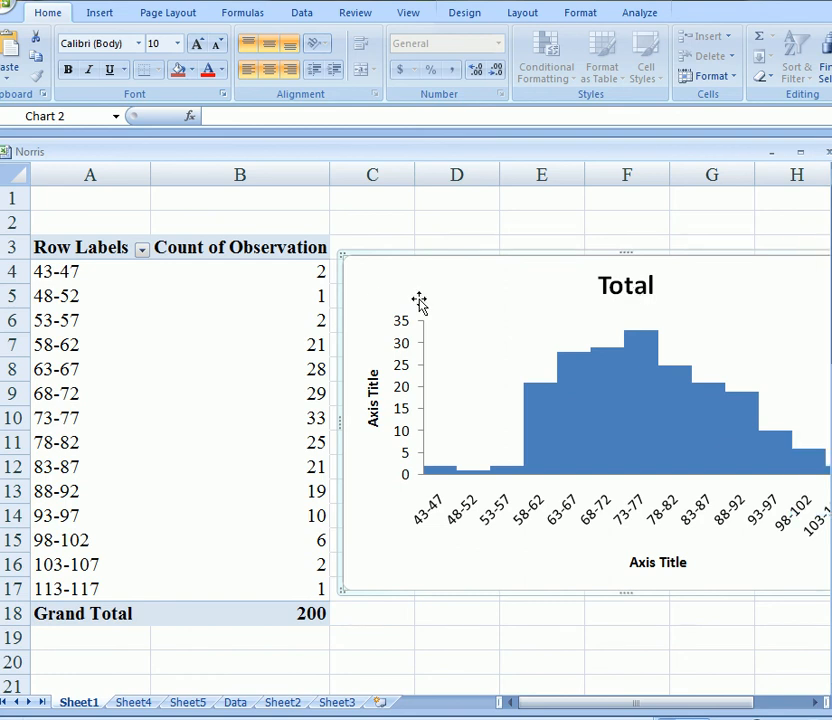
mouse_move(218, 296)
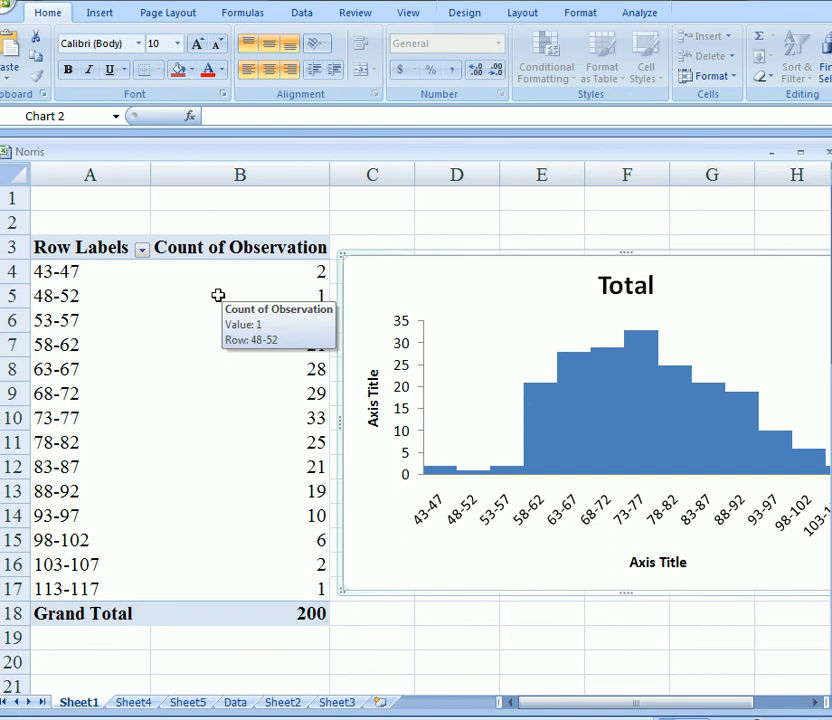
mouse_move(238, 279)
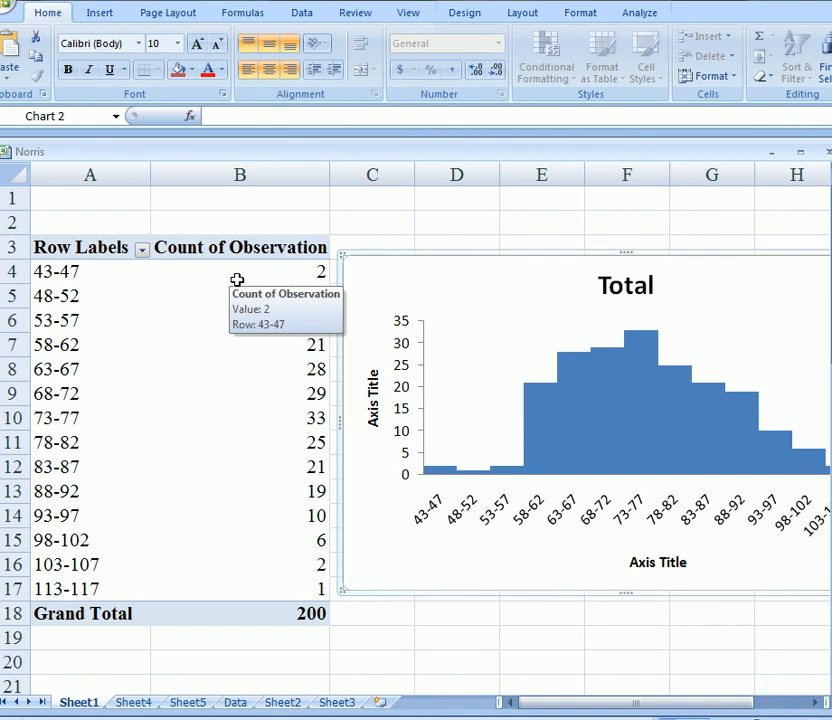
mouse_move(237, 295)
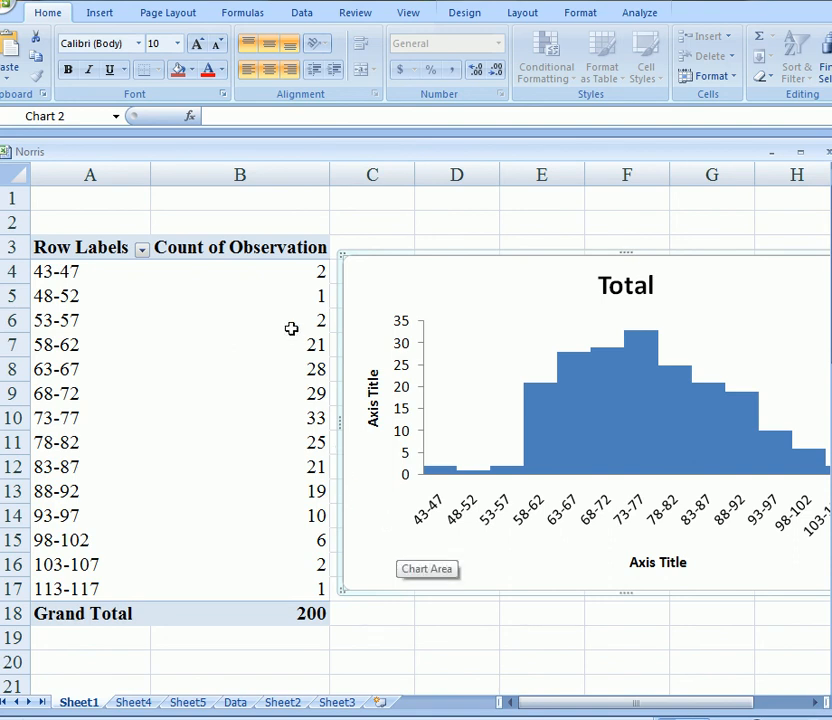
mouse_move(291, 347)
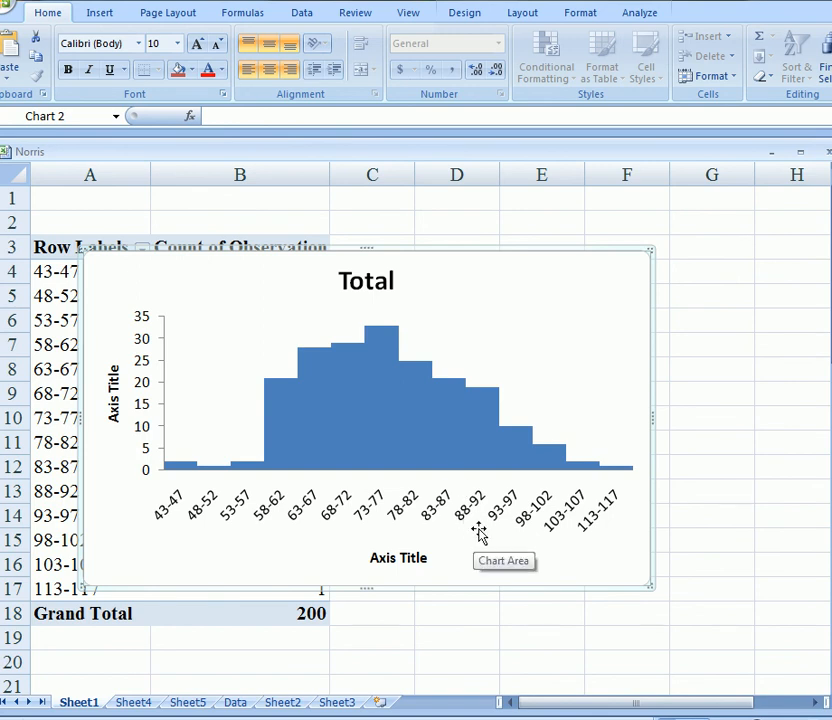
mouse_move(465, 505)
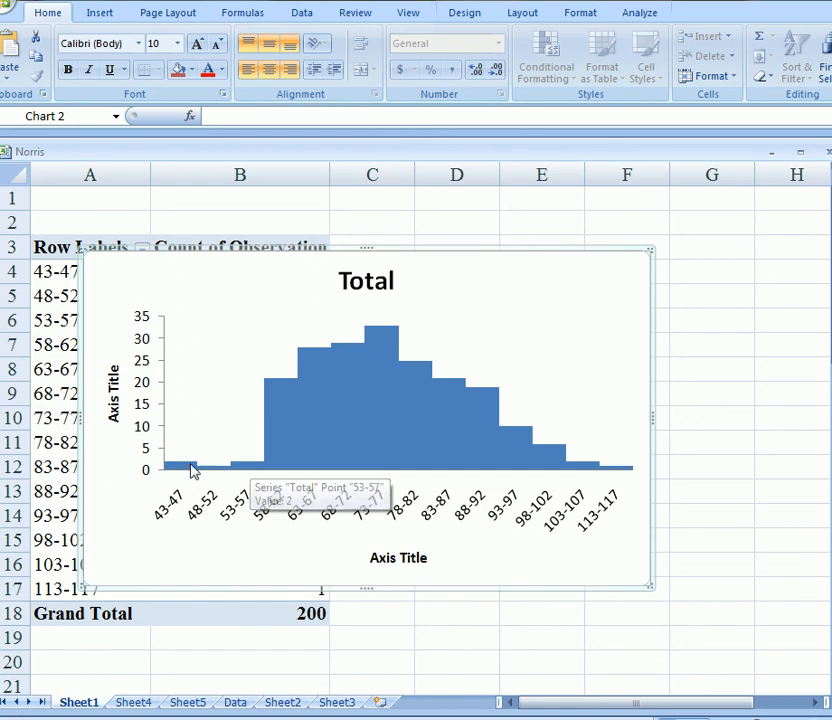
mouse_move(334, 346)
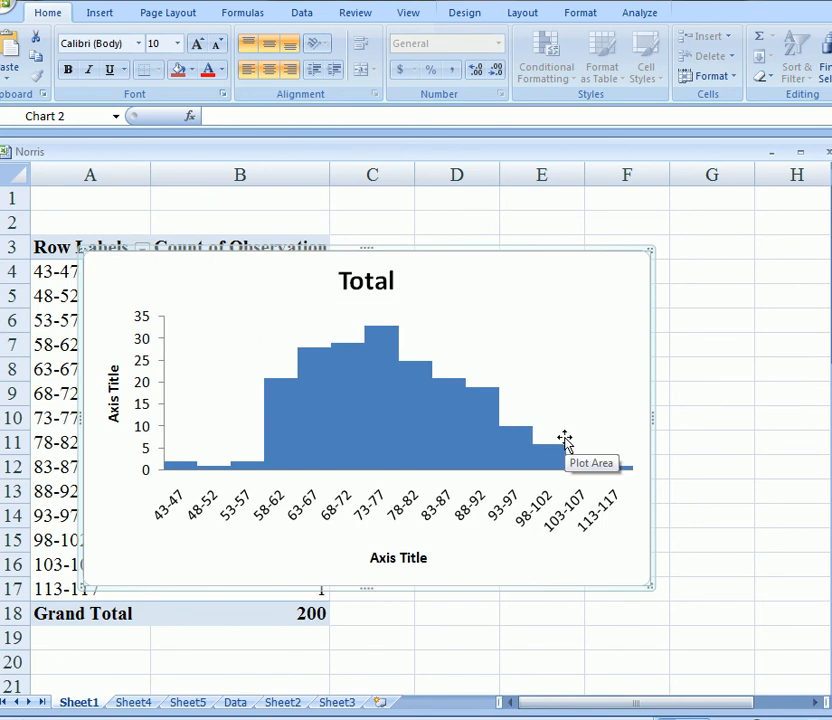
mouse_move(562, 443)
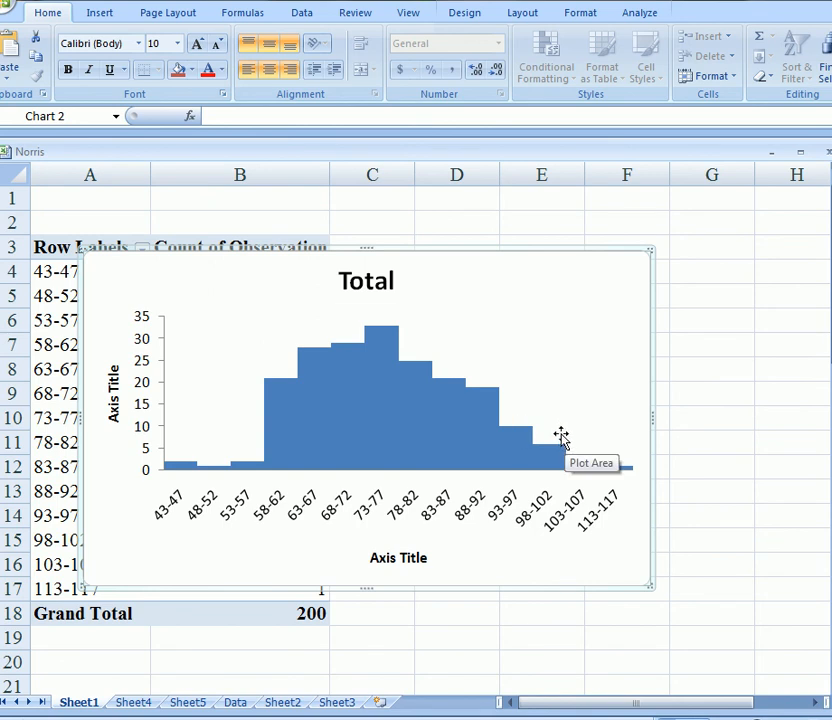
mouse_move(557, 432)
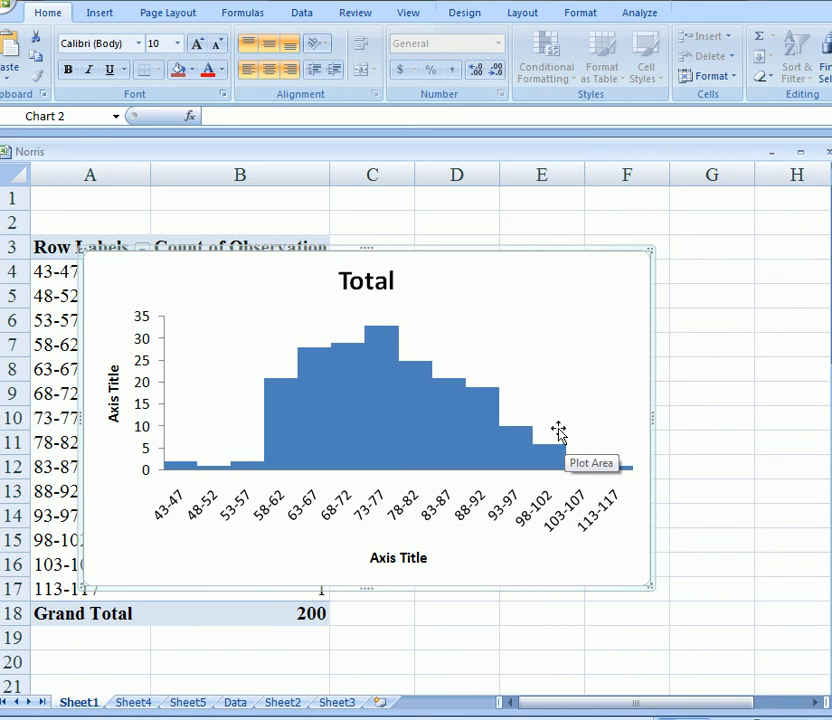